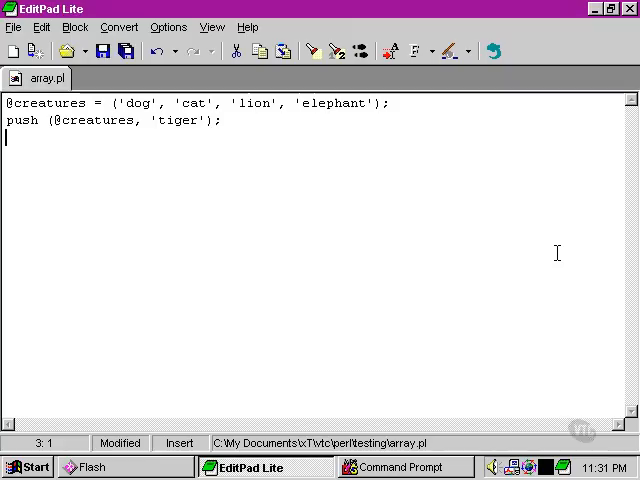
pyautogui.write('$nv')
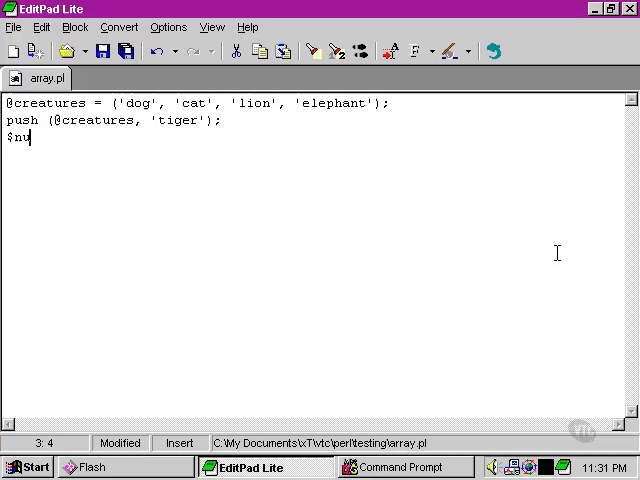
pyautogui.write('umCreatures')
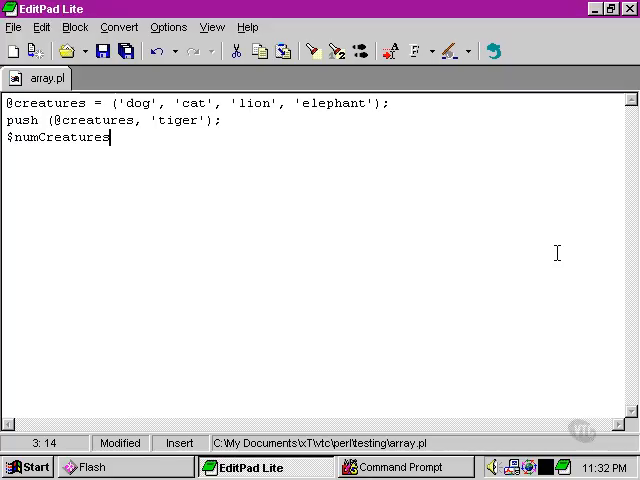
pyautogui.write('" "')
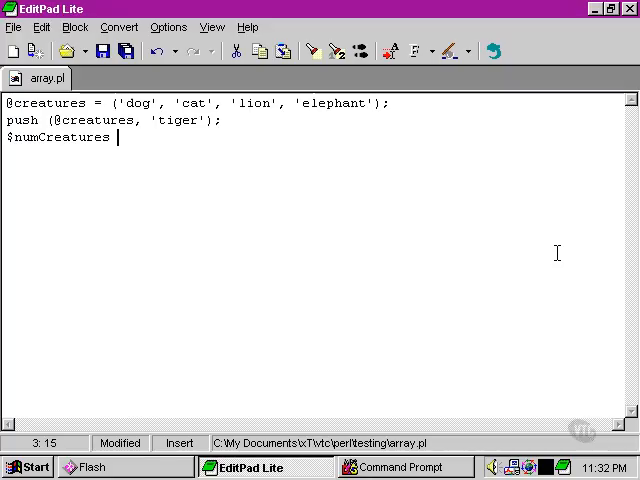
pyautogui.write('=')
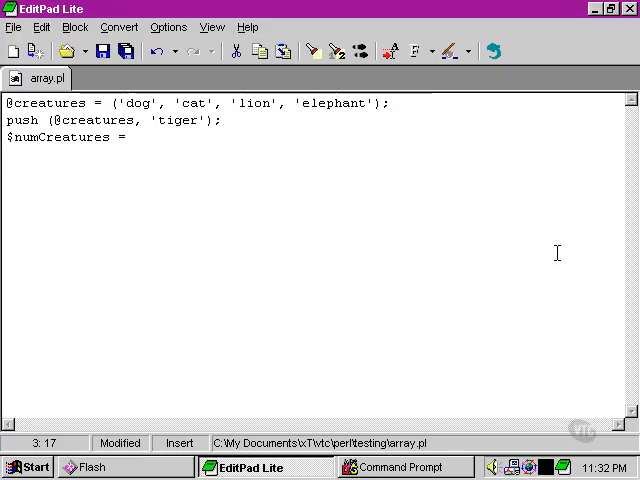
pyautogui.write('@cr')
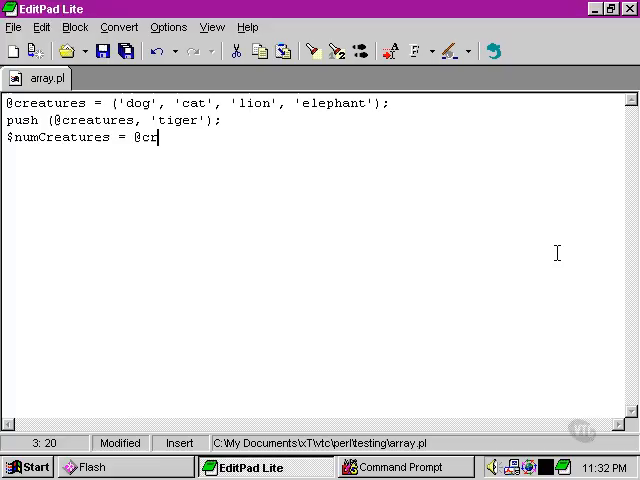
pyautogui.write('eatures;')
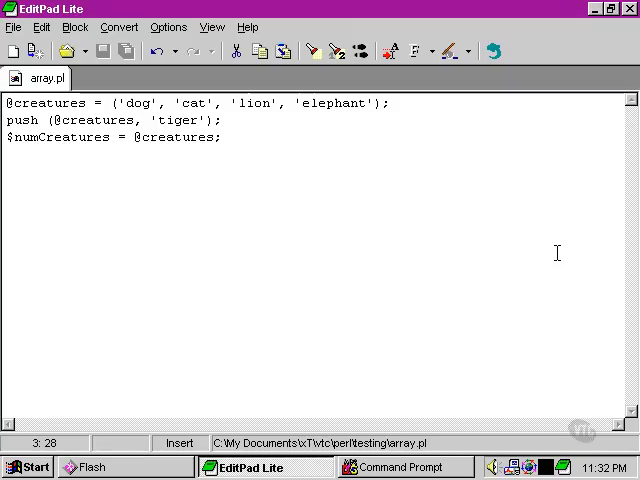
pyautogui.click(220, 137)
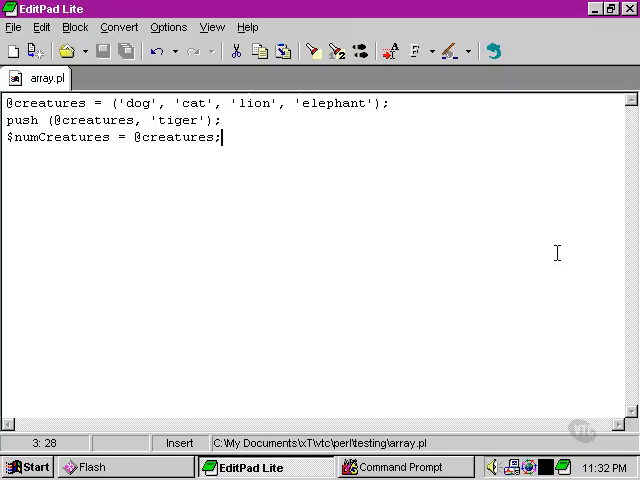
# Add the line 'print $numCreatures;' and switch to Command Prompt
pyautogui.write('priv')
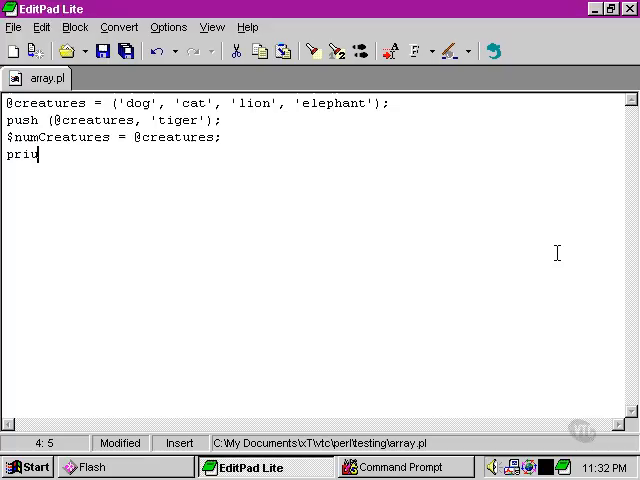
pyautogui.write('nt $nu')
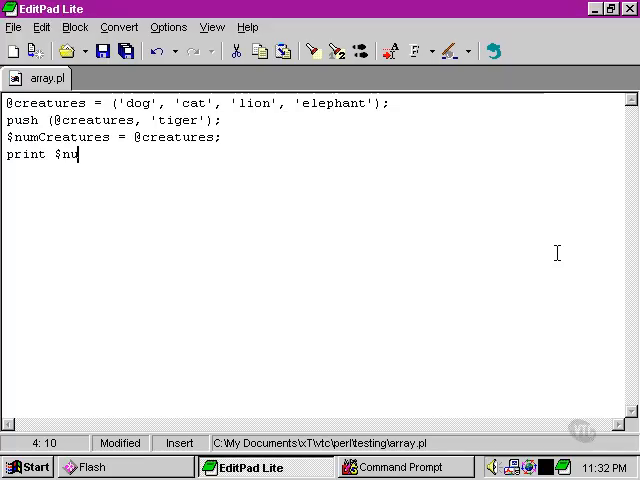
pyautogui.write('mCreatures')
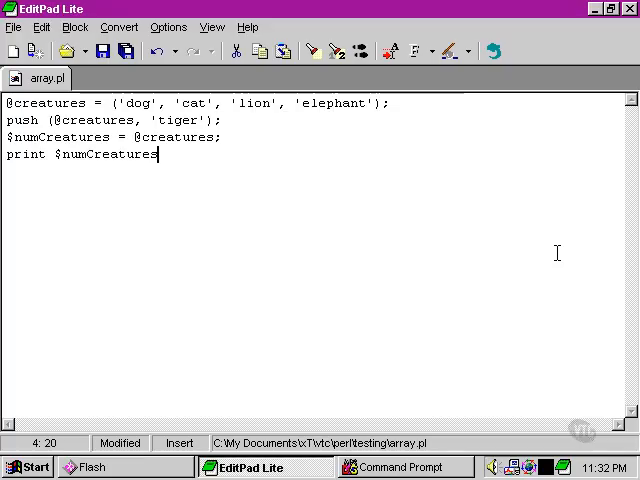
pyautogui.write(';')
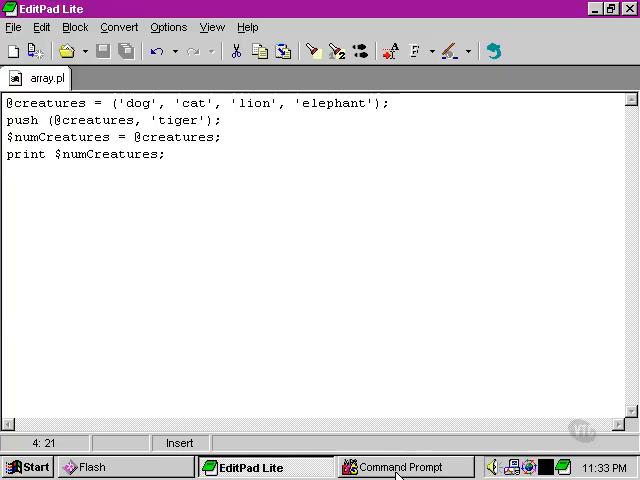
pyautogui.click(400, 467)
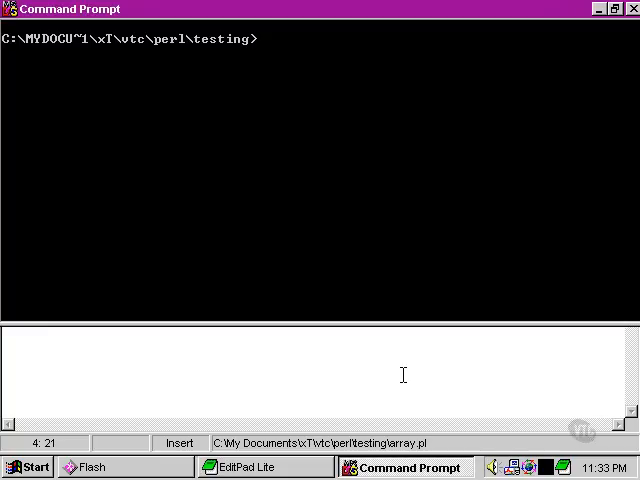
# Run array.pl, which prints the creature count 5
pyautogui.write('array.pl')
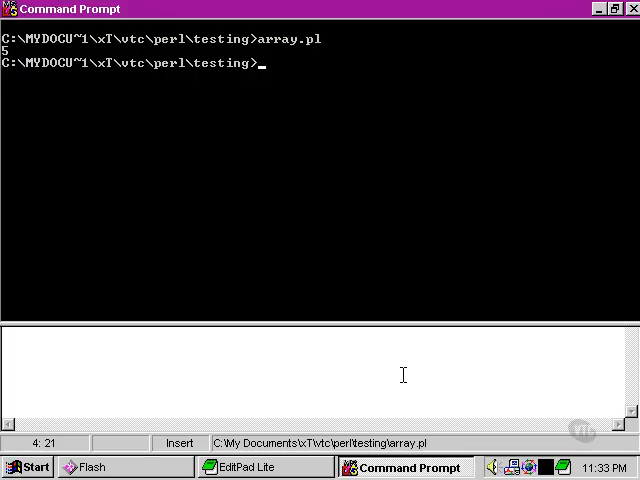
pyautogui.rightClick(370, 308)
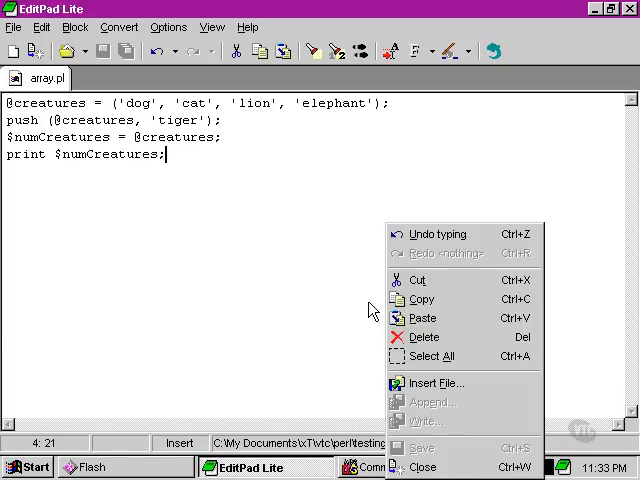
# Make the last line print $creatures[$numCreatures - 2] and save the script
pyautogui.click(333, 271)
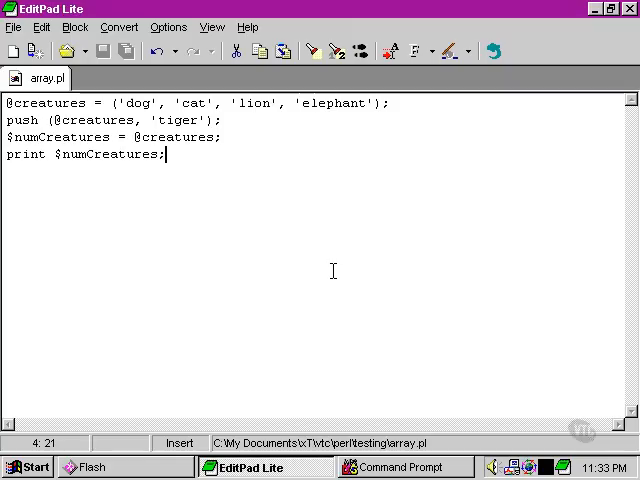
pyautogui.press('Home')
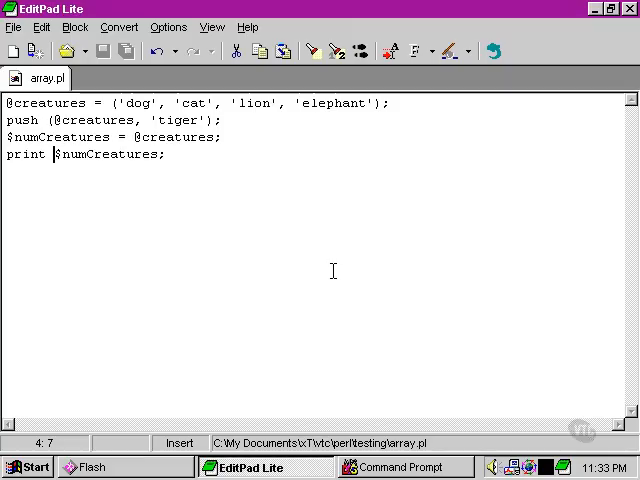
pyautogui.write('$crea')
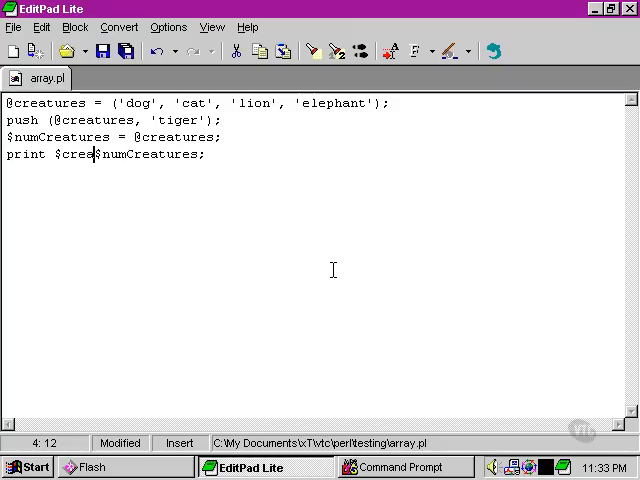
pyautogui.write('tures')
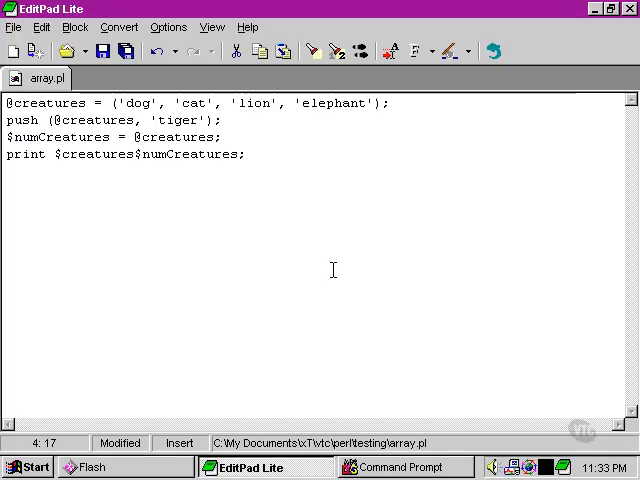
pyautogui.write('[')
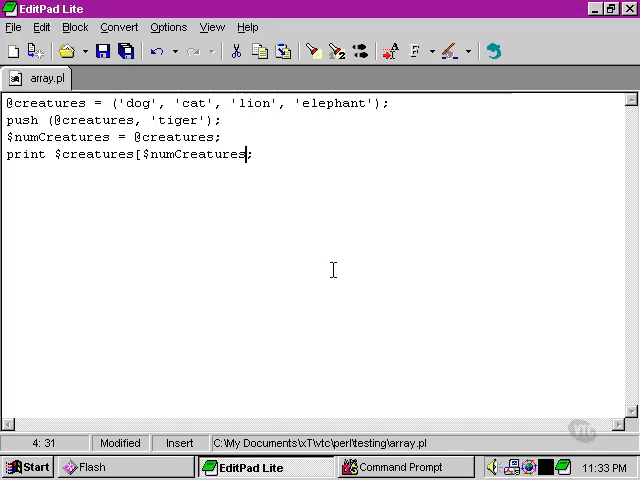
pyautogui.write(']')
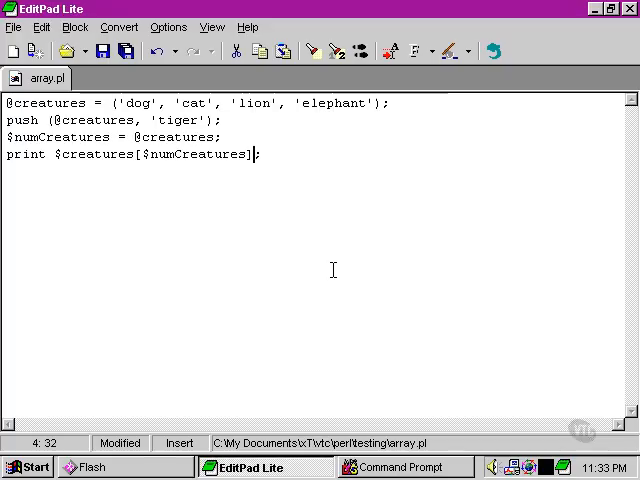
pyautogui.write('-')
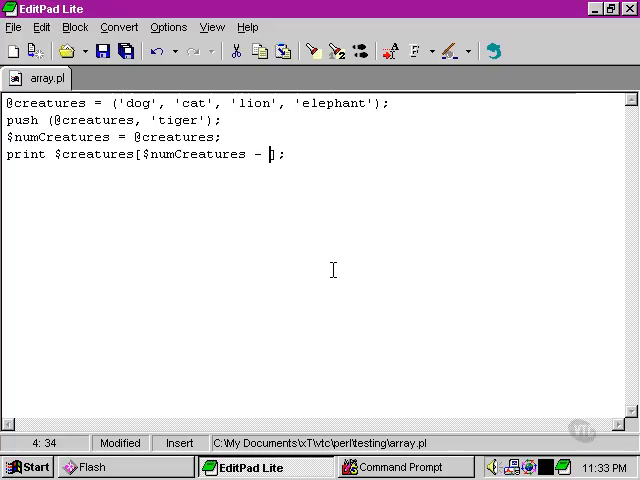
pyautogui.write('2')
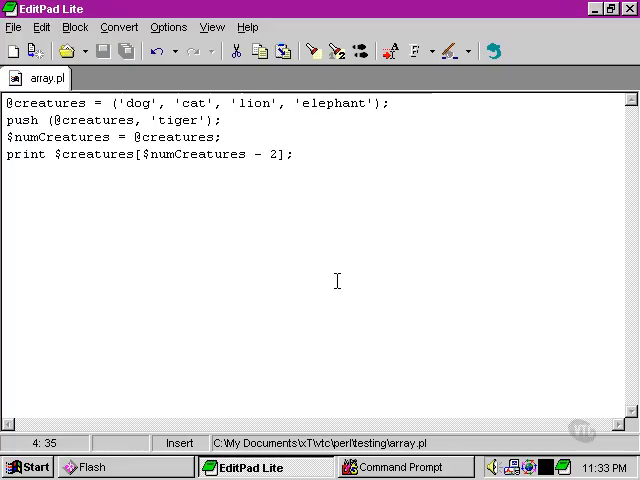
pyautogui.click(404, 467)
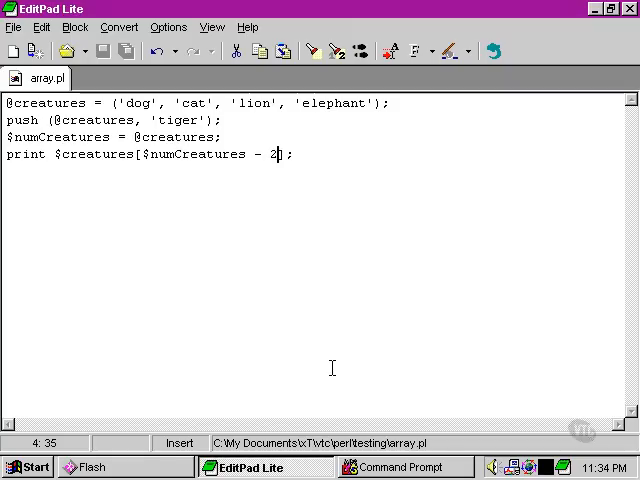
# Remove the '- 2' so the line prints $creatures[$numCreatures], then save
pyautogui.write('];')
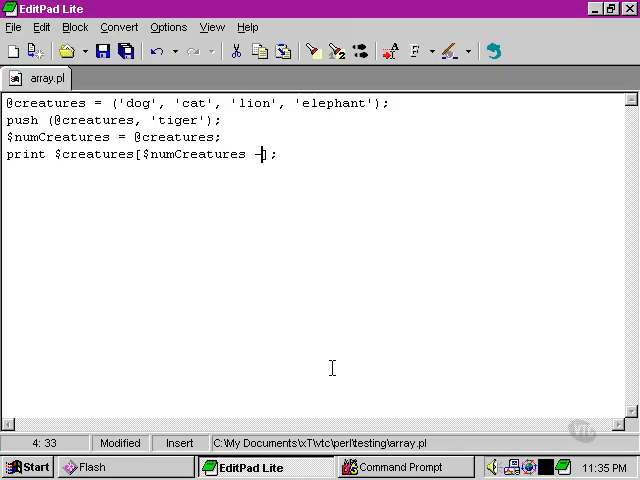
pyautogui.press('BackSpace')
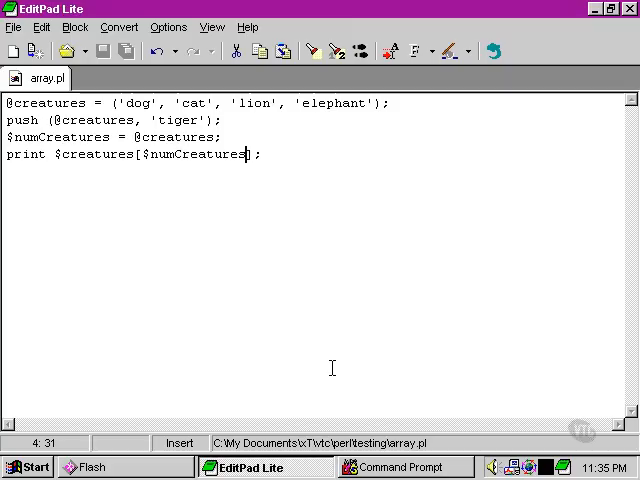
pyautogui.click(406, 467)
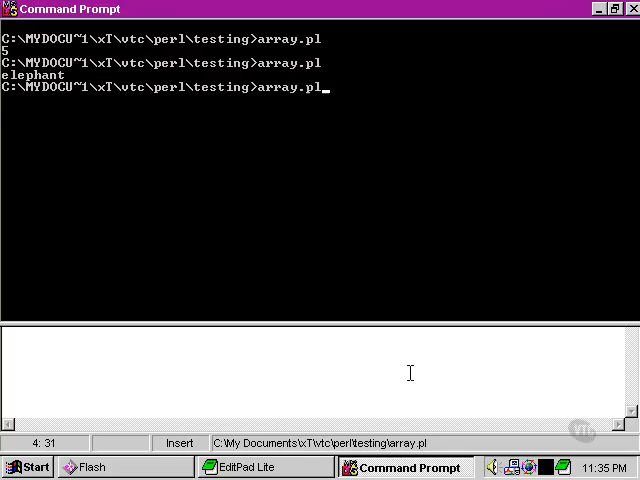